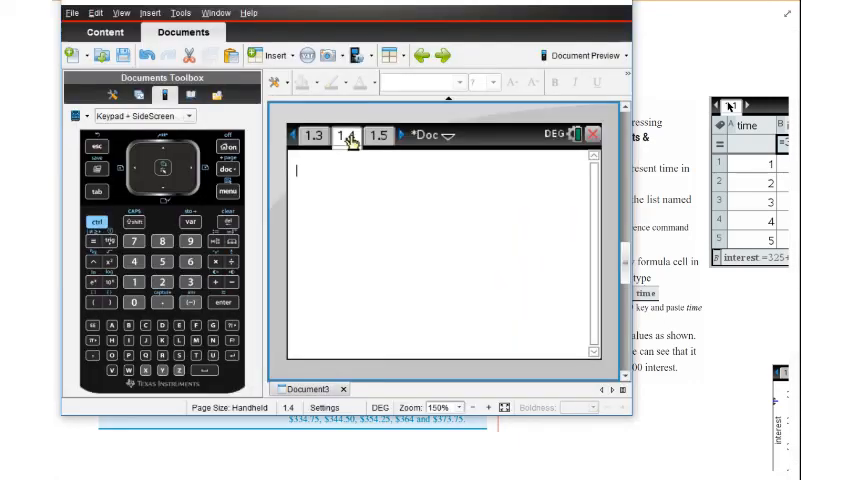
# Evaluate 325, then start the next expression with ans+.
pyautogui.write('325')
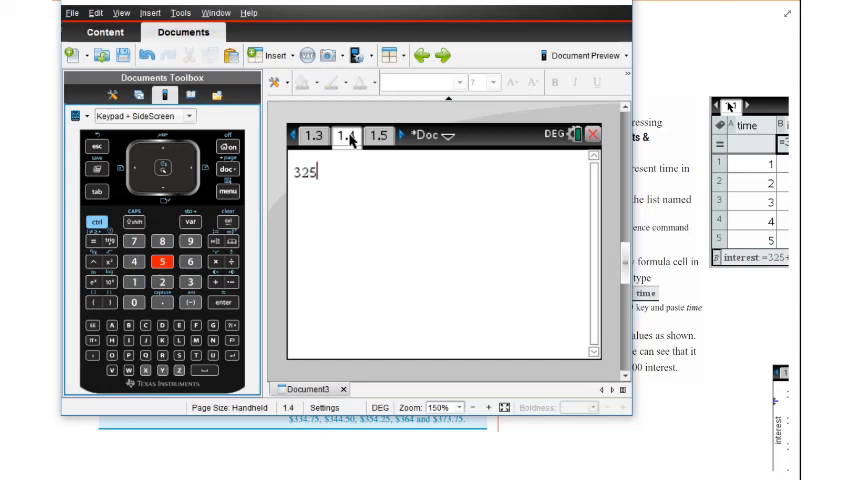
pyautogui.press('Return')
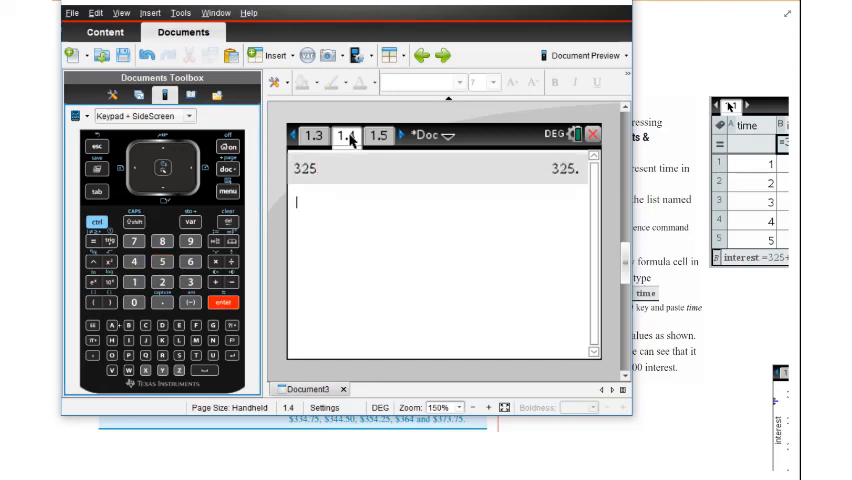
pyautogui.write('a')
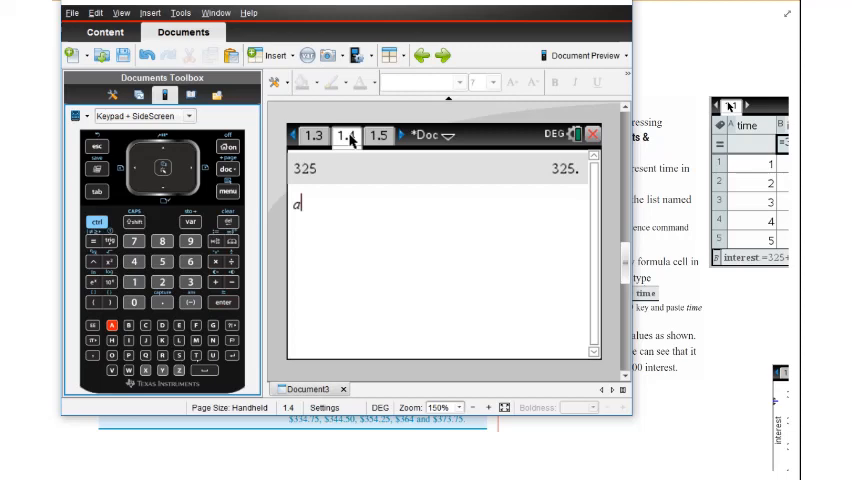
pyautogui.write('n')
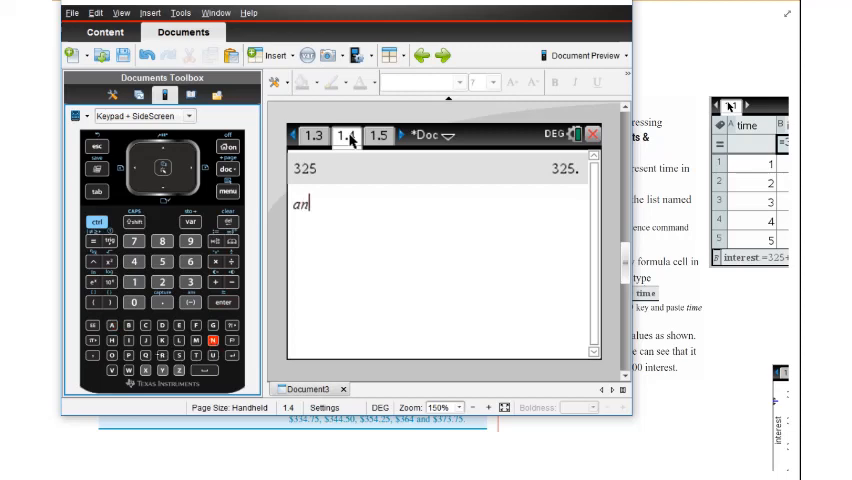
pyautogui.write('s+')
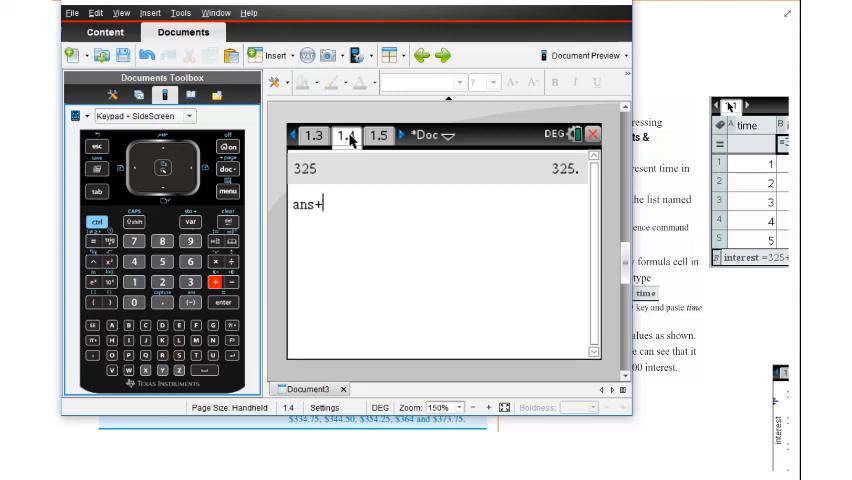
# Add 9.75 to the previous answer and repeat the addition for successive totals.
pyautogui.write('9.75')
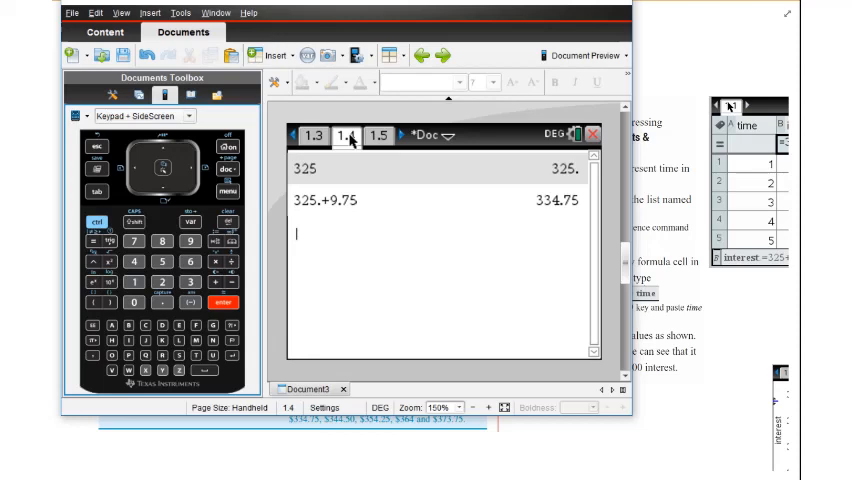
pyautogui.moveTo(288, 293)
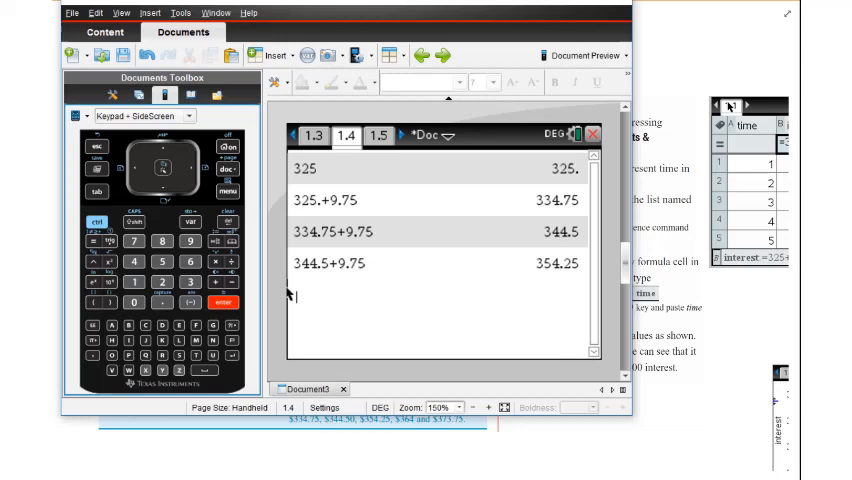
pyautogui.press('enter')
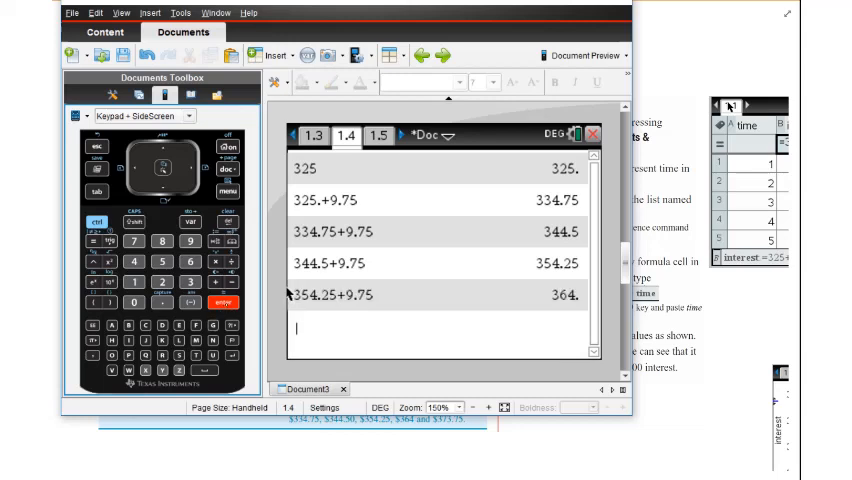
pyautogui.press('enter')
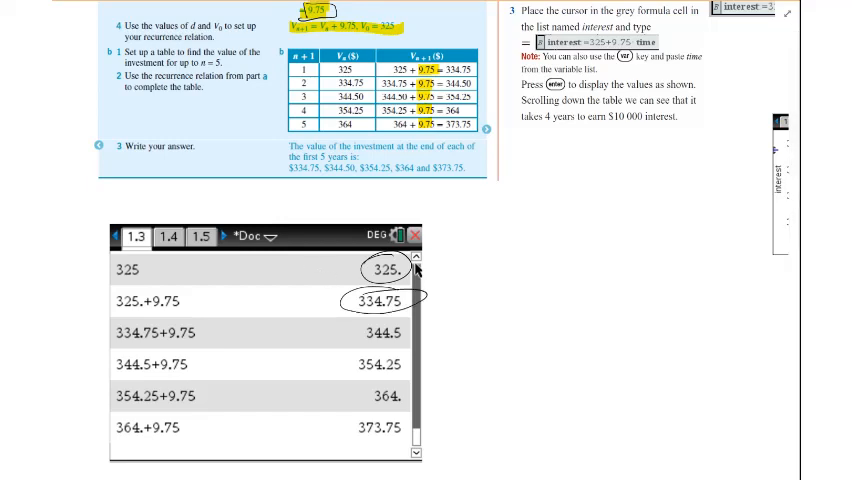
# Highlight the 334.75 result in the pasted calculator history in OneNote.
pyautogui.click(383, 302)
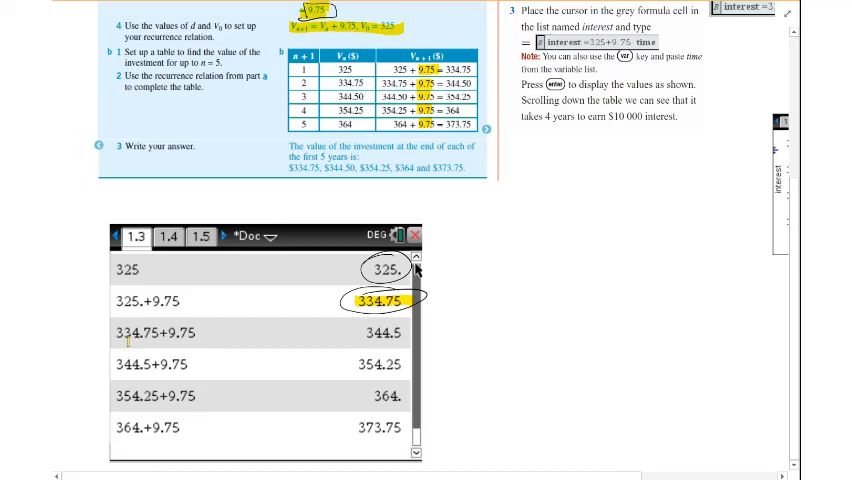
pyautogui.doubleClick(138, 332)
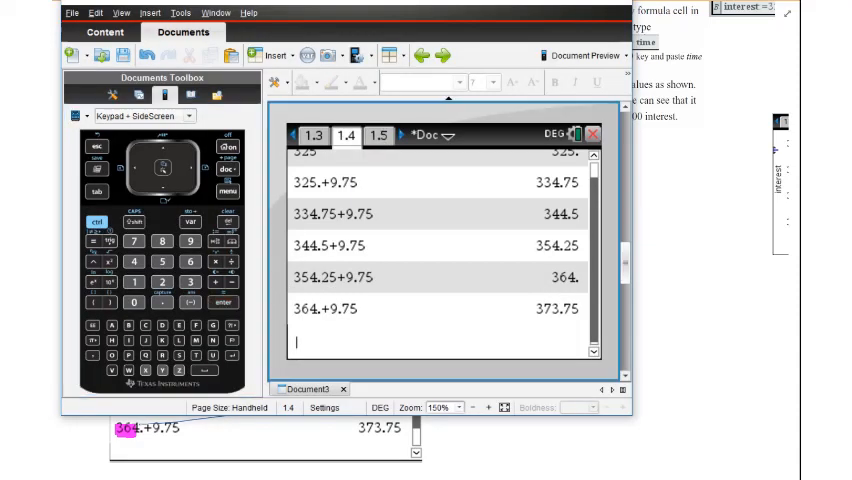
# Return to the TI-Nspire calculator history ending at 373.75.
pyautogui.click(378, 135)
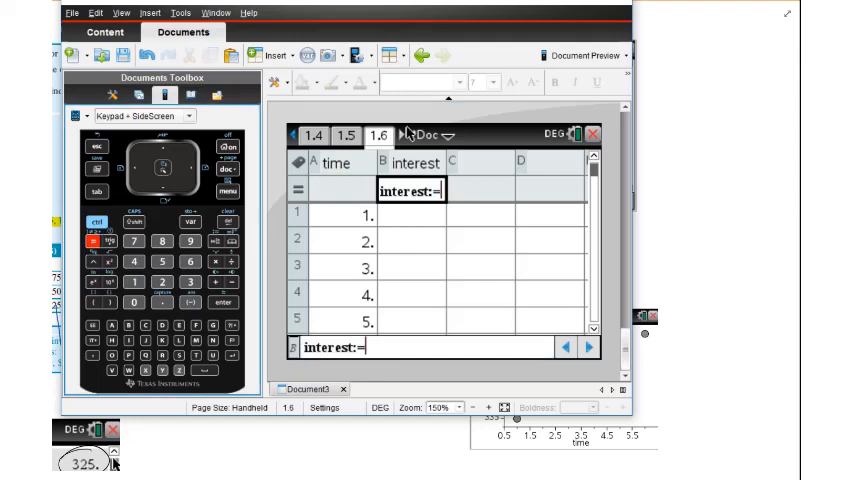
# Enter 325+9.75 in the interest column's formula cell.
pyautogui.write('325+')
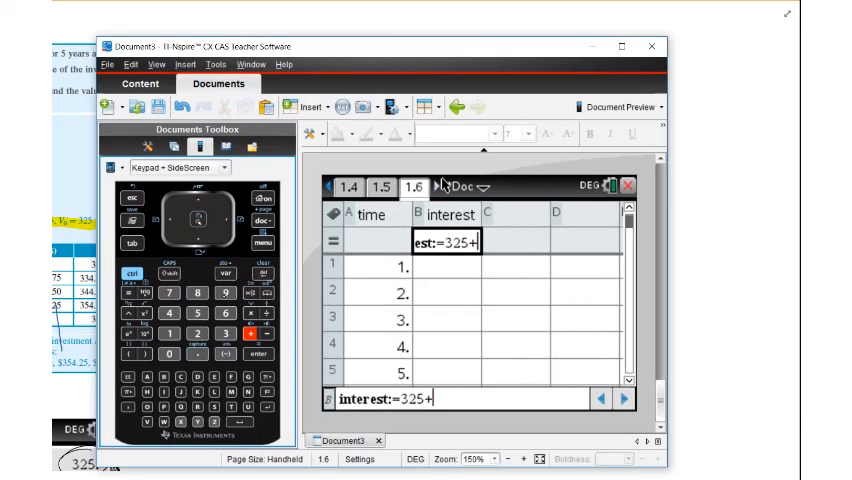
pyautogui.write('9.')
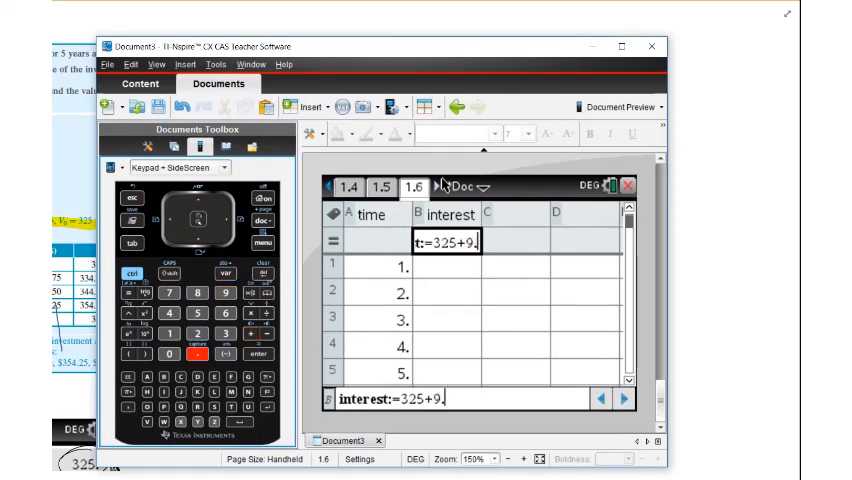
pyautogui.write('75')
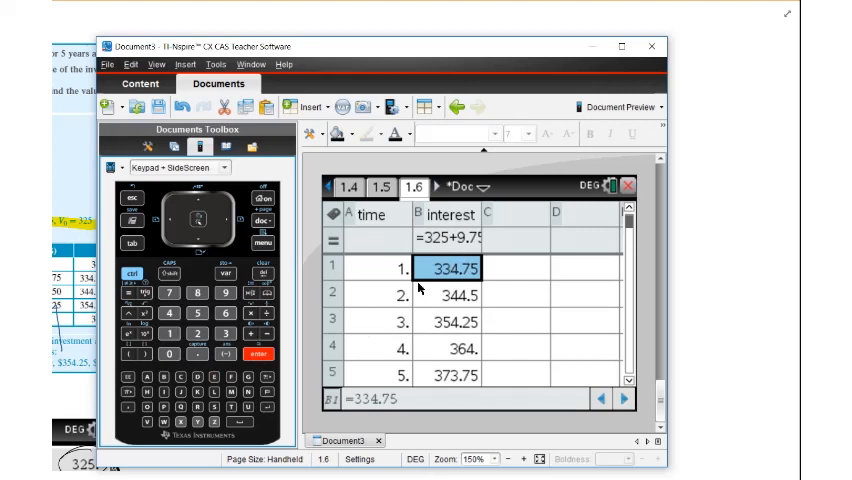
pyautogui.moveTo(454, 298)
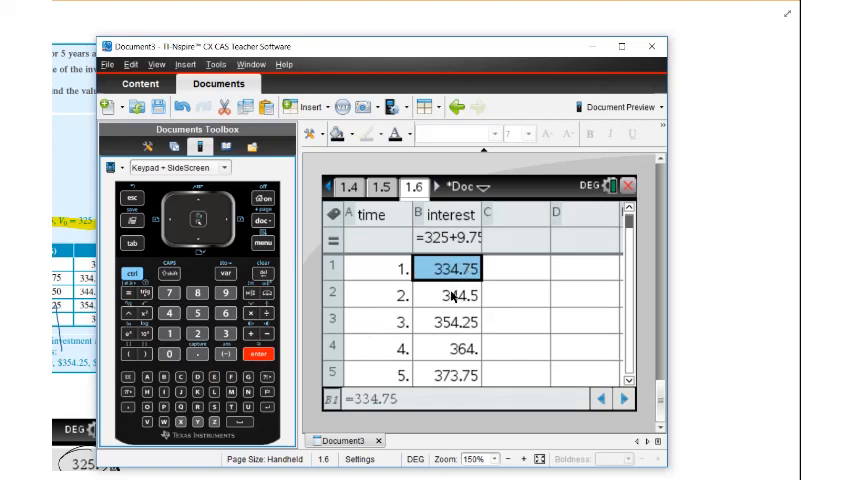
pyautogui.moveTo(408, 308)
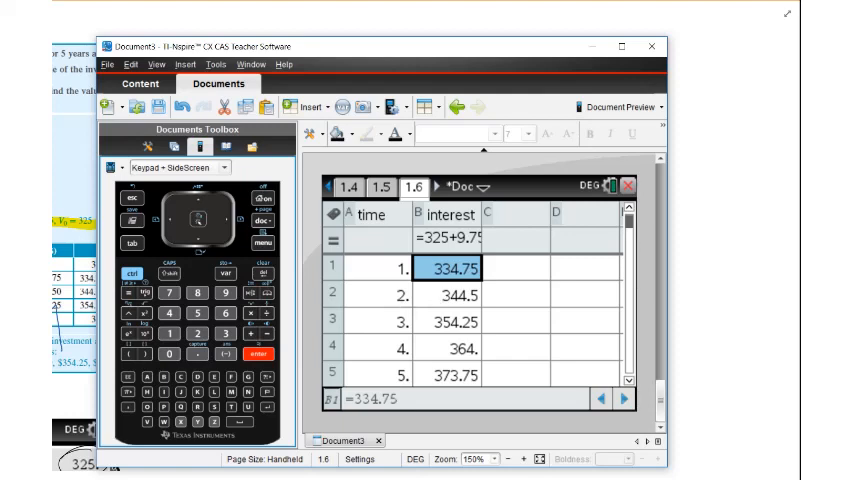
pyautogui.moveTo(385, 349)
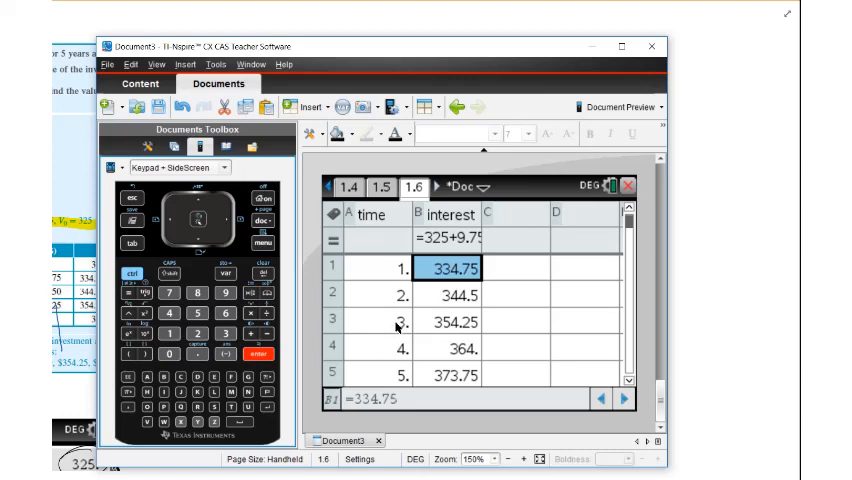
pyautogui.moveTo(422, 320)
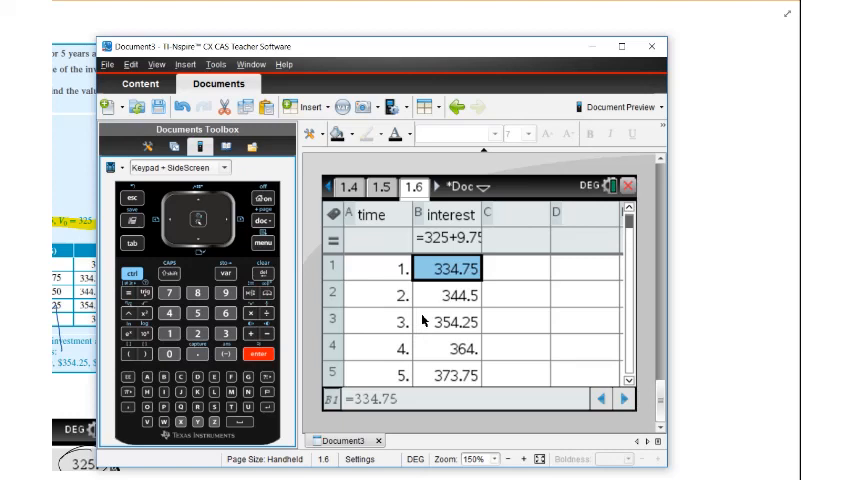